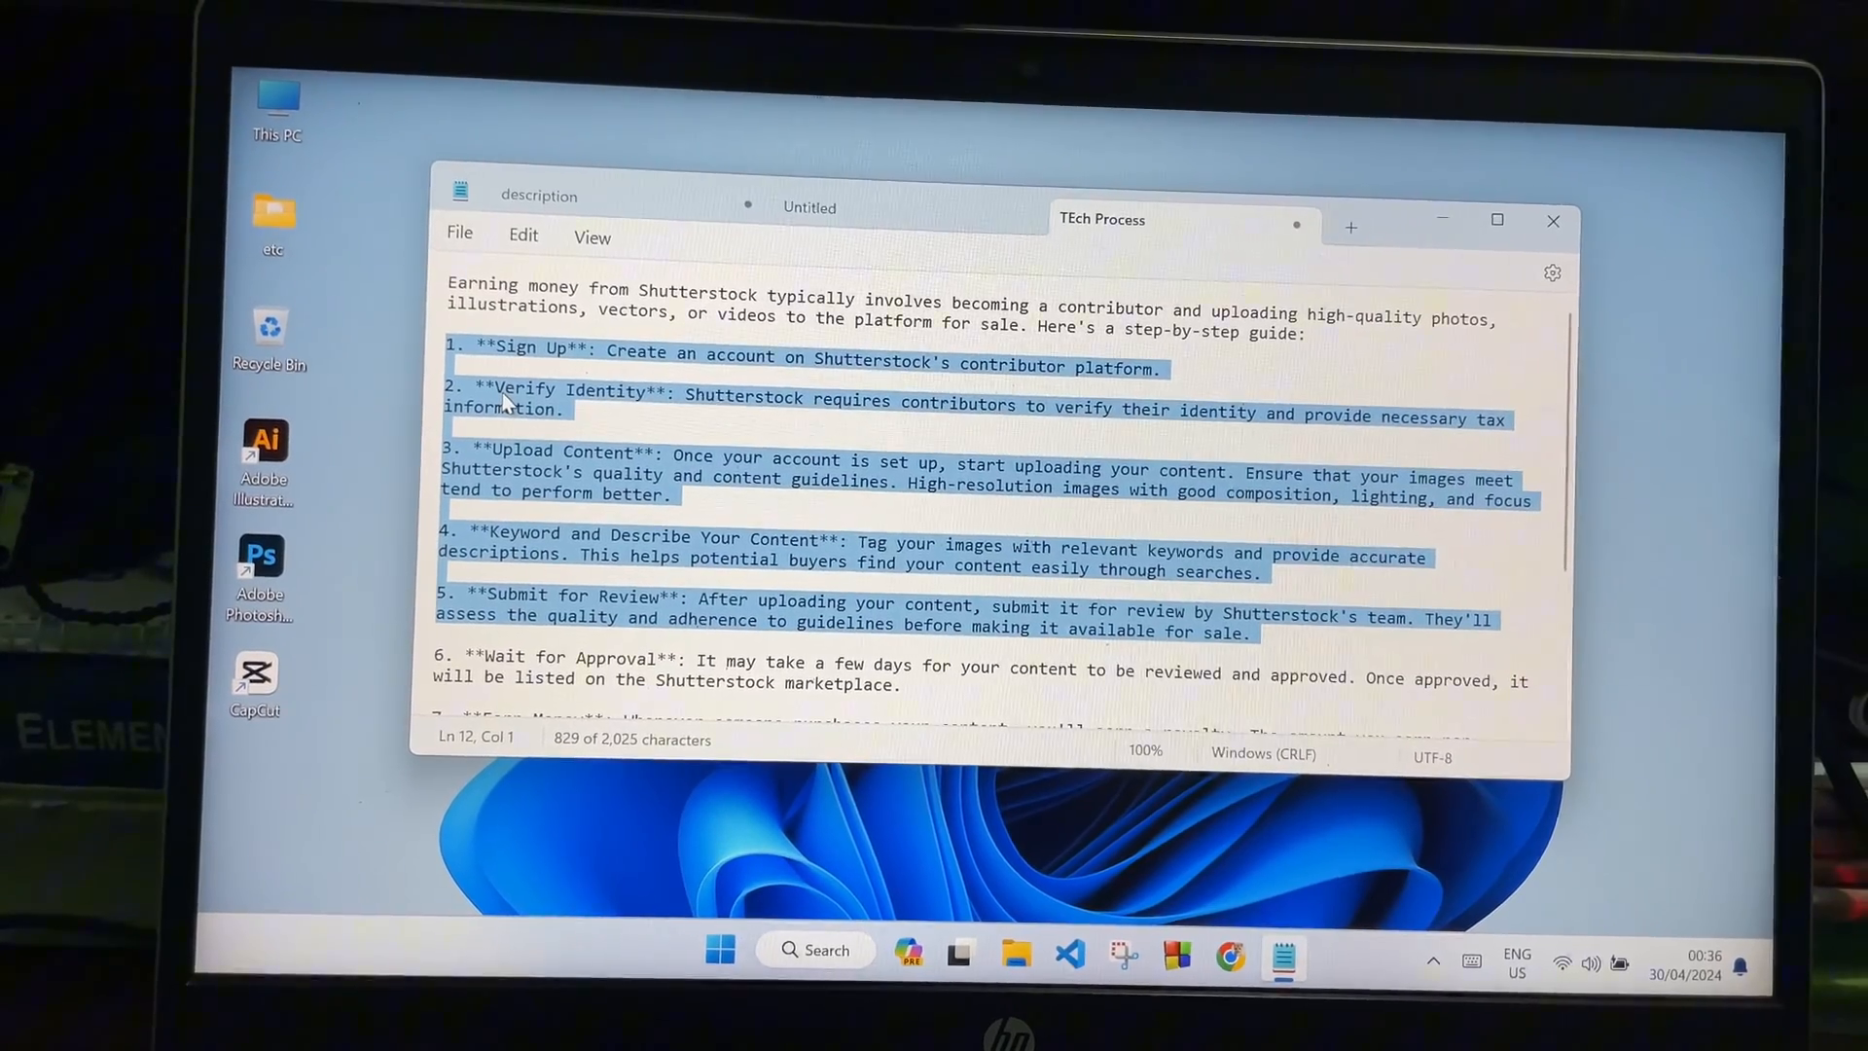
# Copy the highlighted guide steps 1 to 5 via the right-click context menu.
pyautogui.rightClick(536, 405)
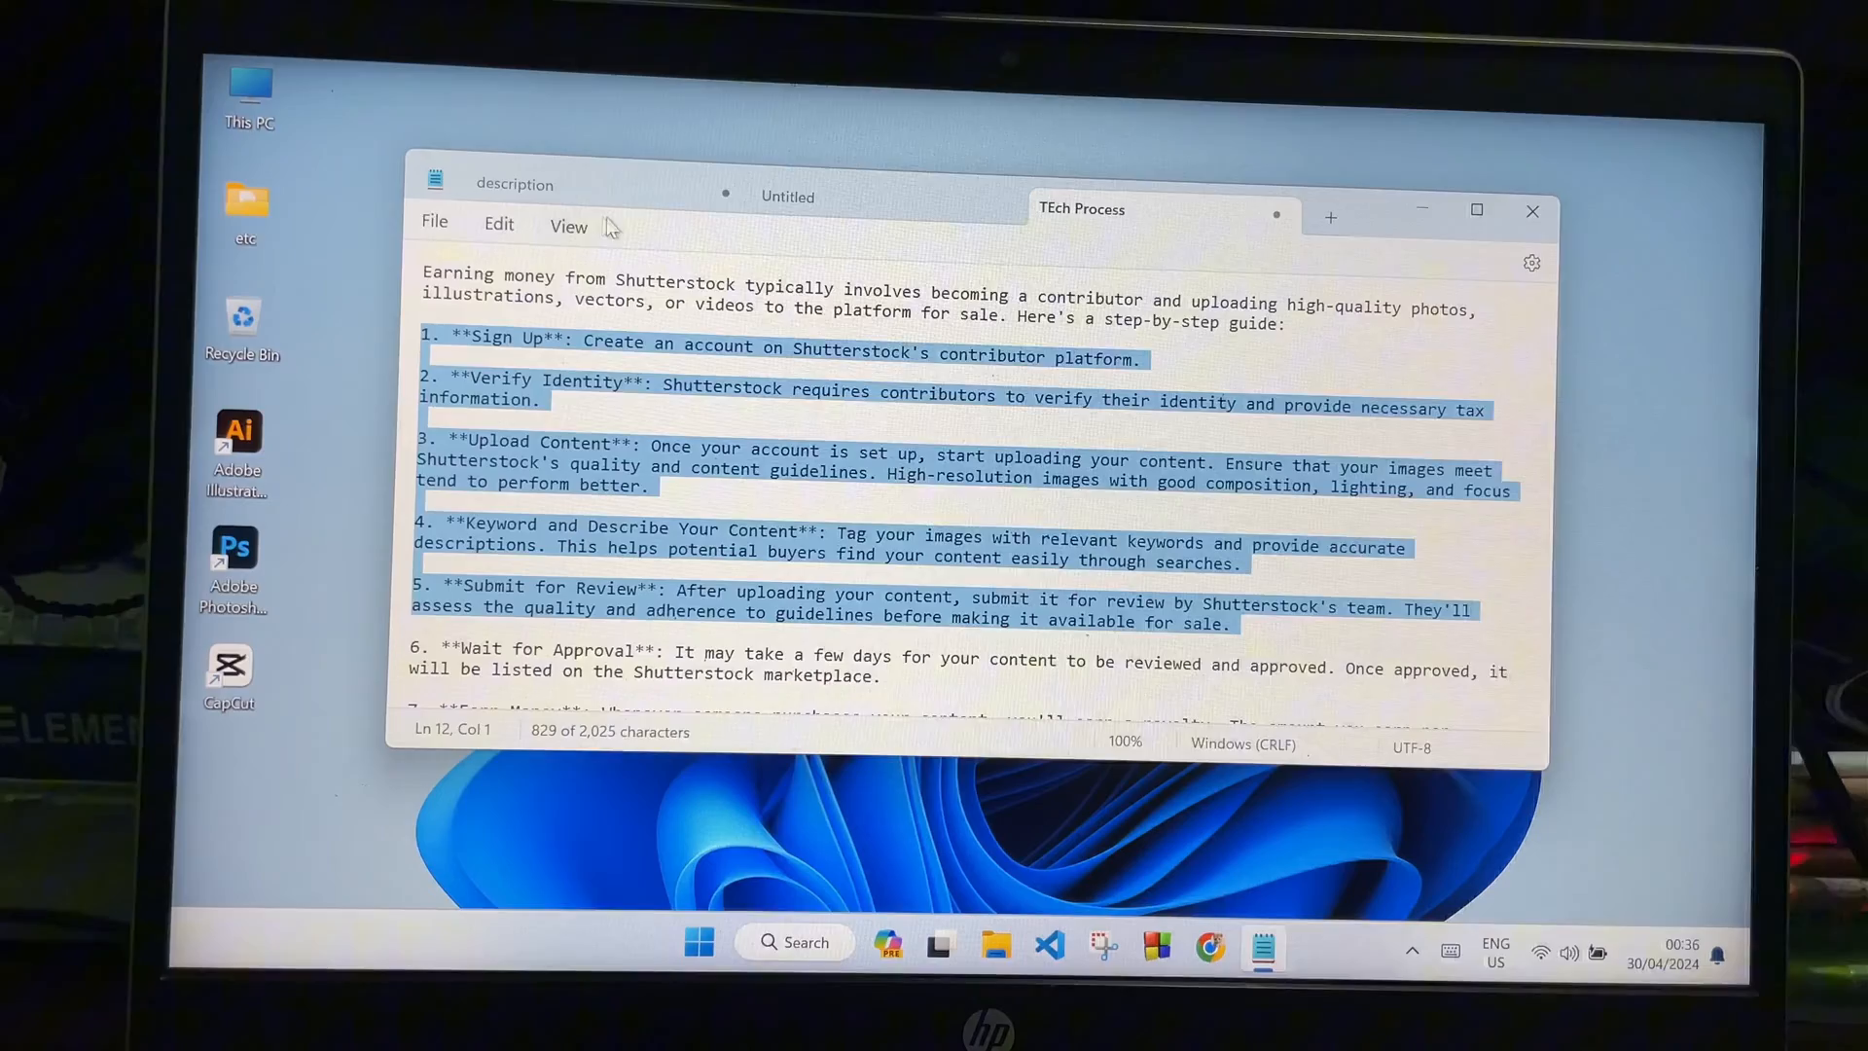
# Paste guide steps 1 to 5 into the empty Untitled tab via the context menu.
pyautogui.click(786, 197)
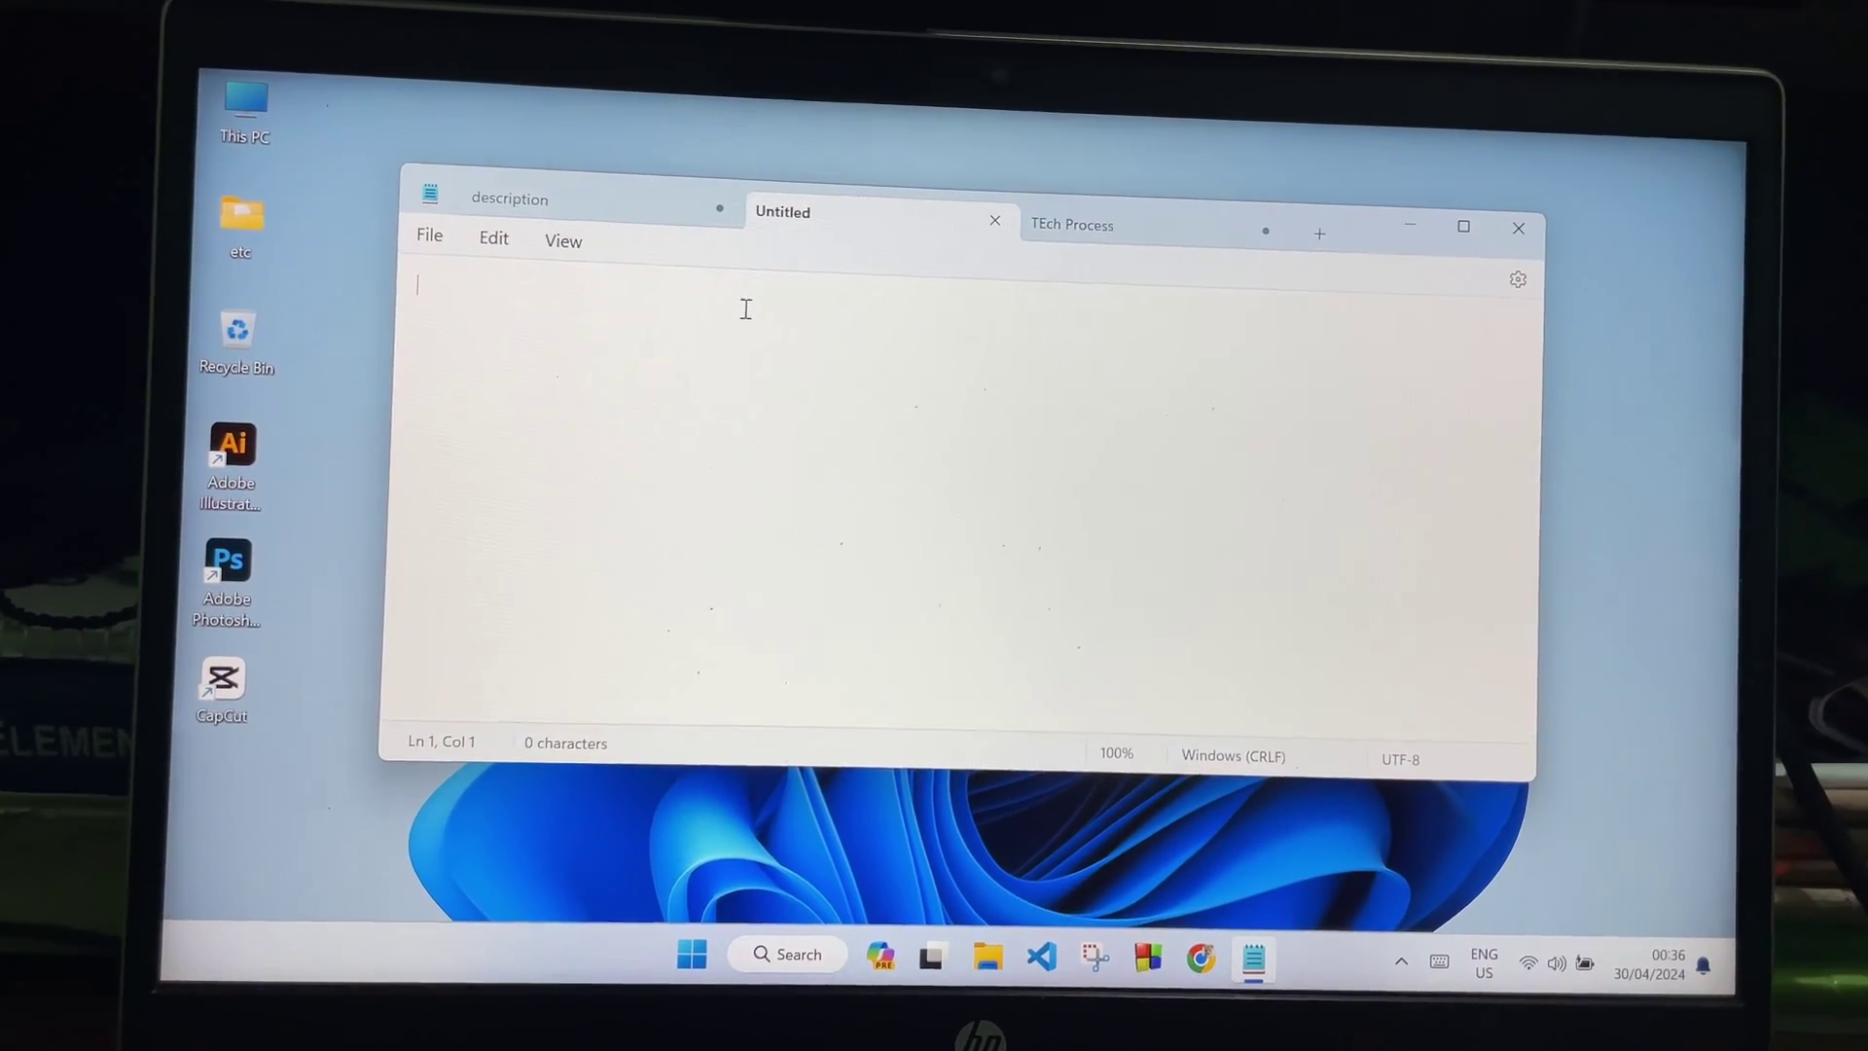
pyautogui.rightClick(745, 310)
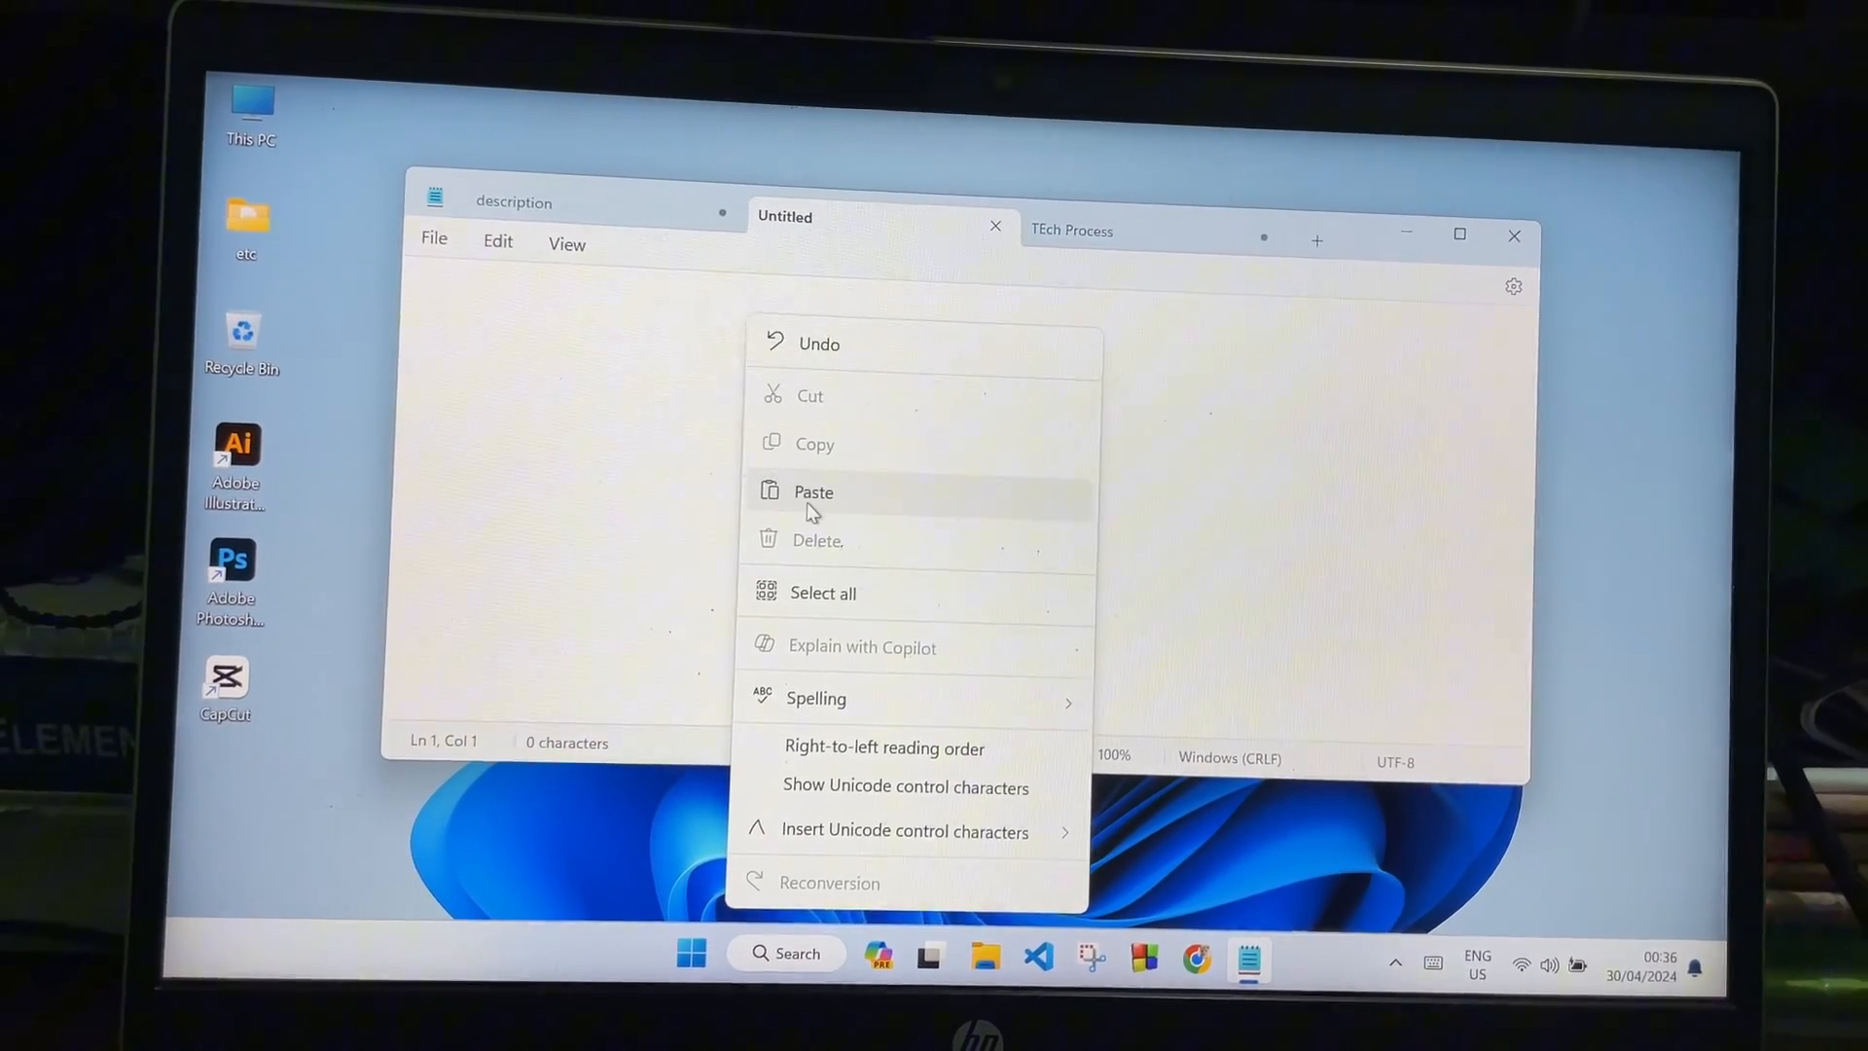
pyautogui.click(813, 490)
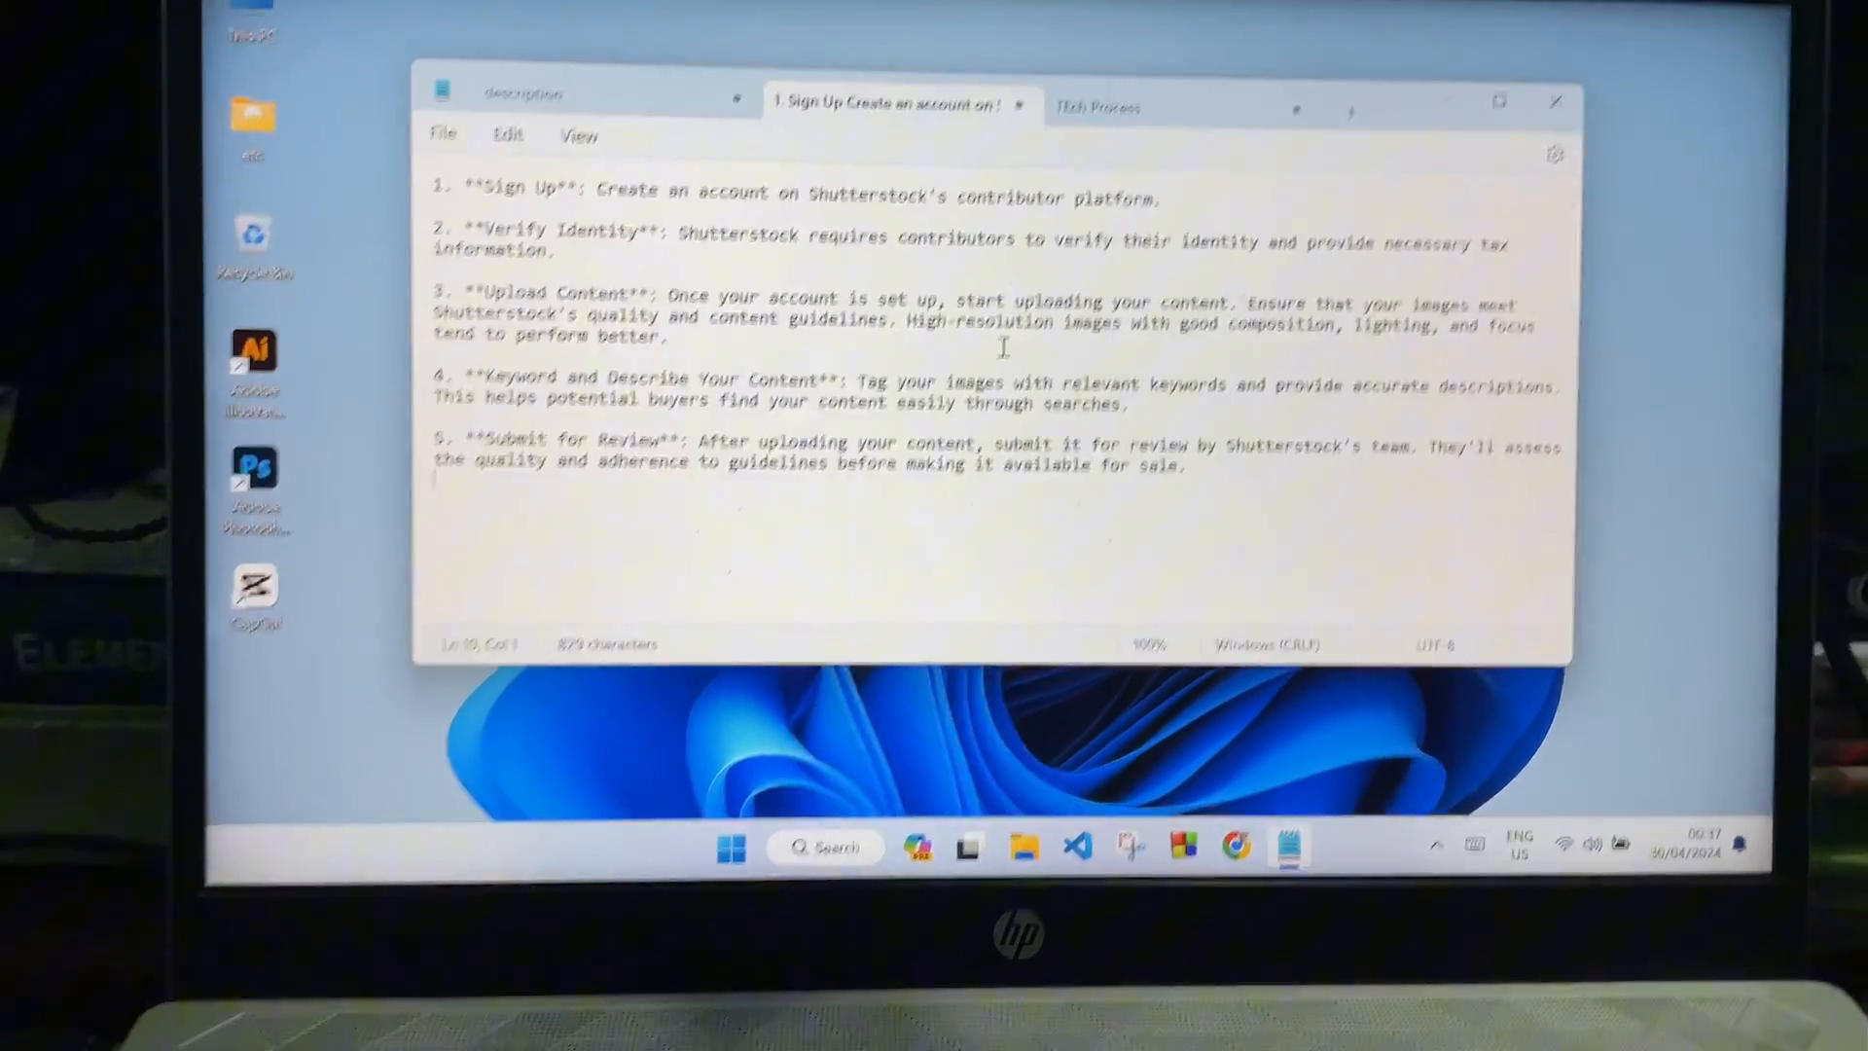
# Select all pasted text with Ctrl+A and add a new blank tab.
pyautogui.press('ctrl+a')
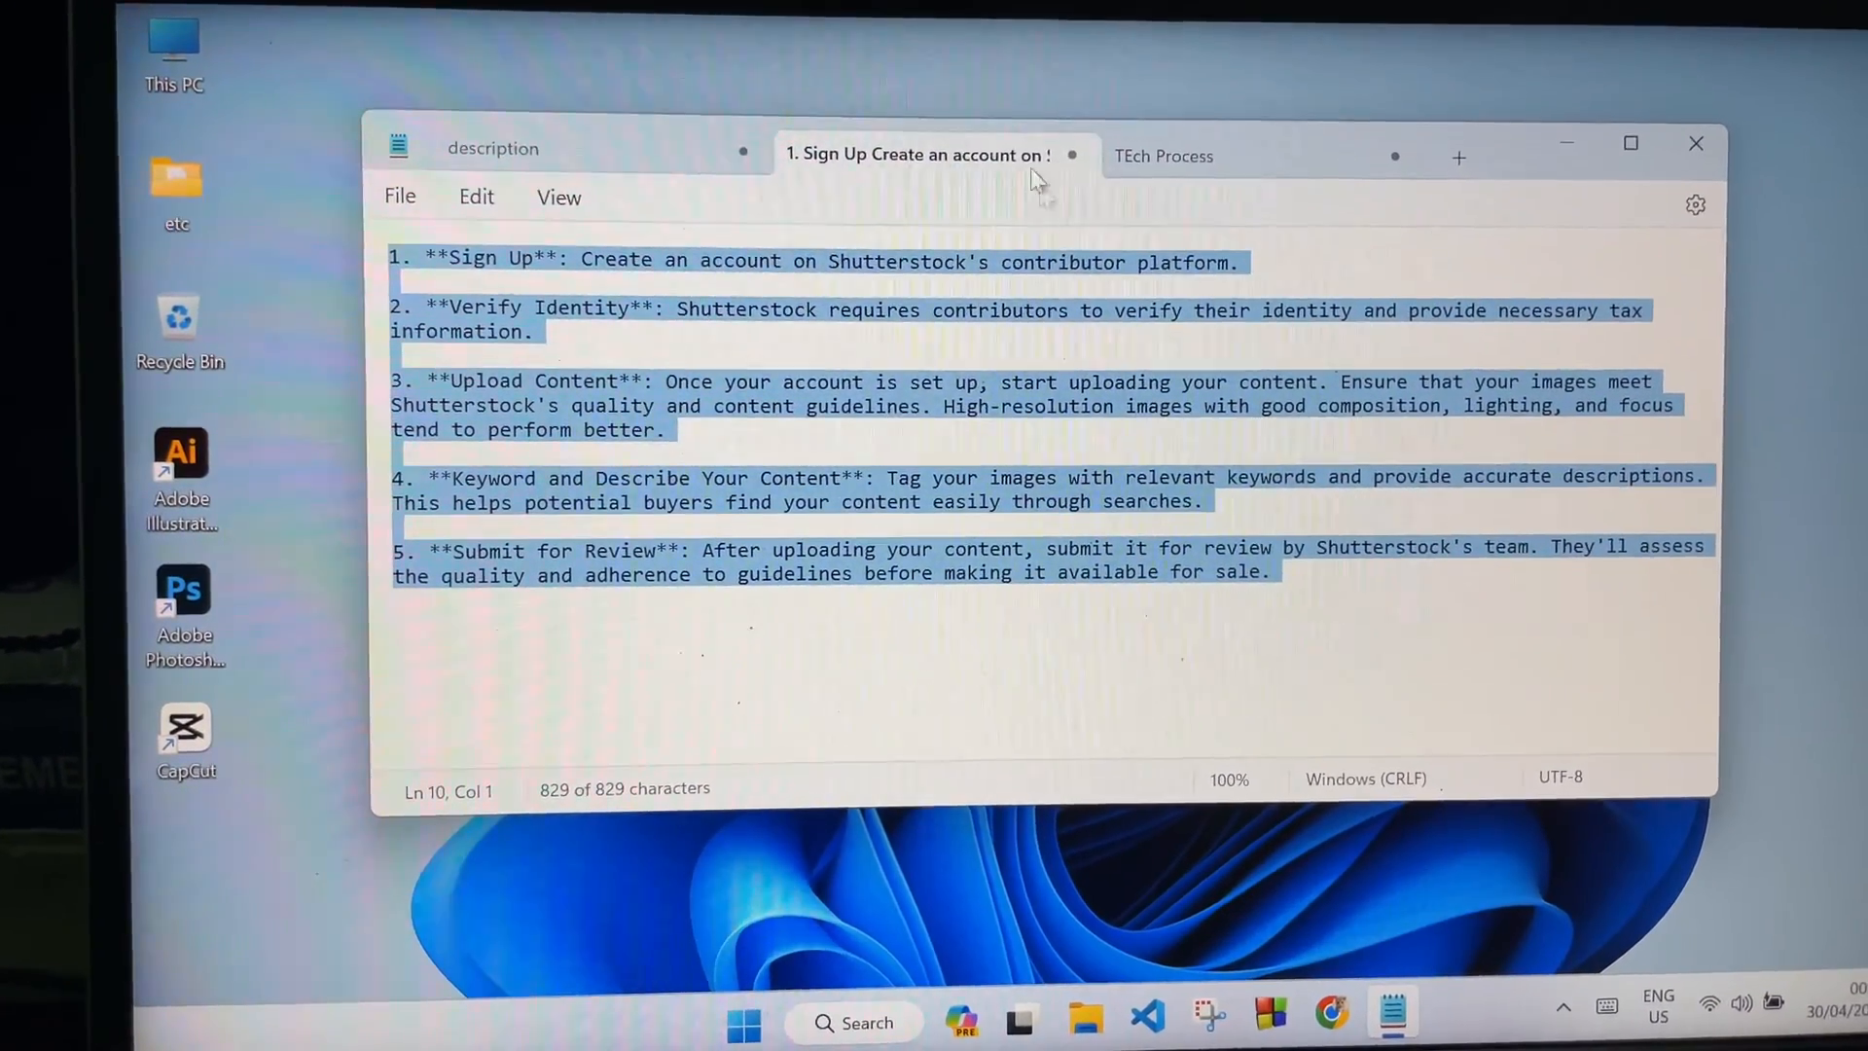
pyautogui.click(1457, 156)
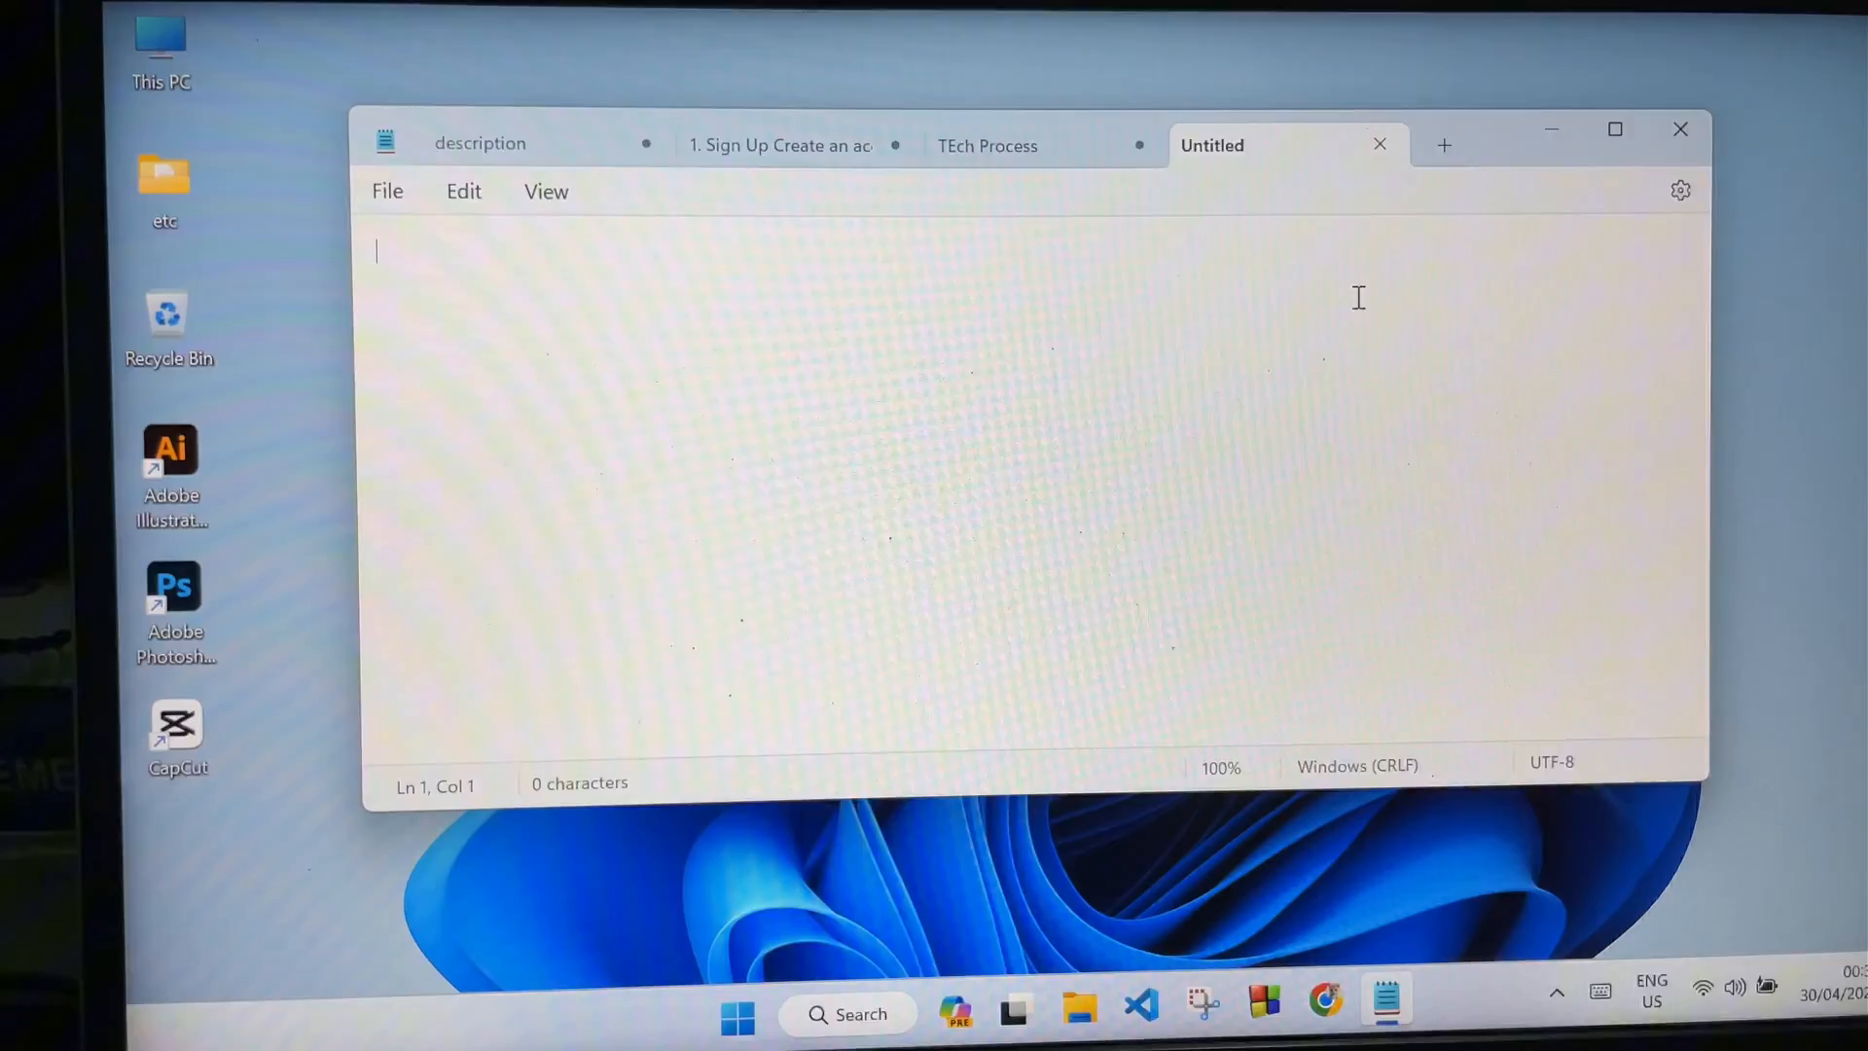